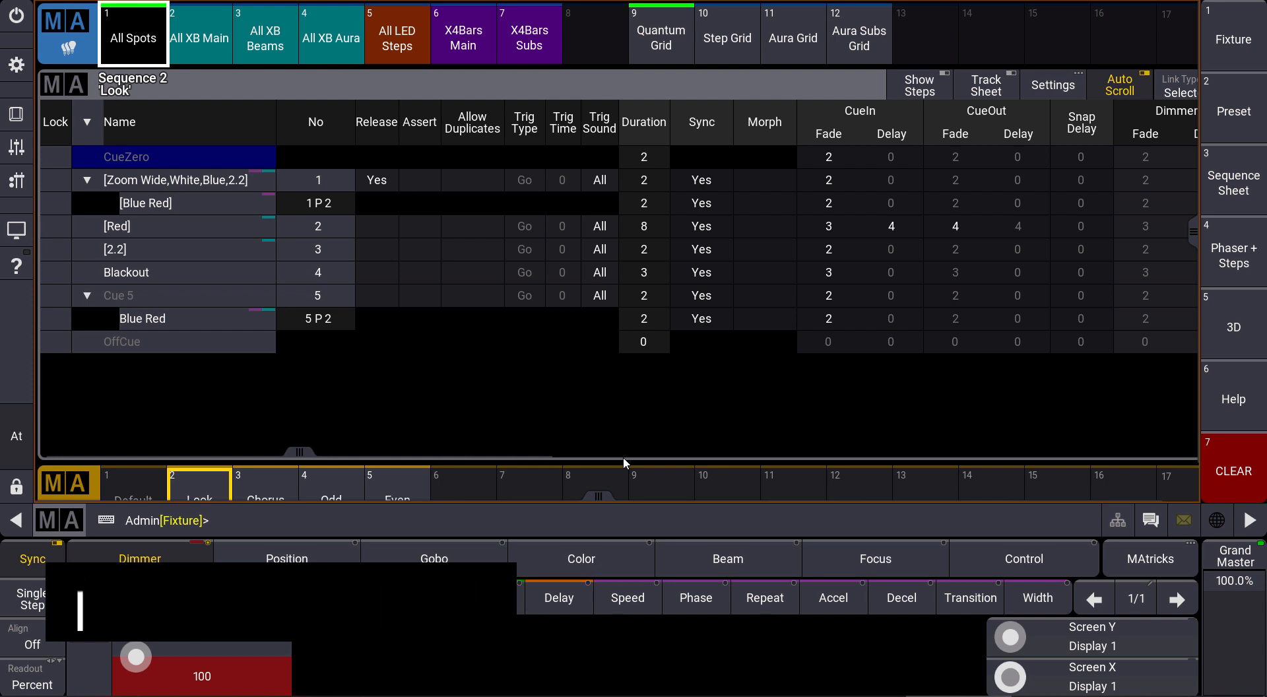
Give the fixture a Position with pan 50 and tilt 44 using the encoders.
click(140, 558)
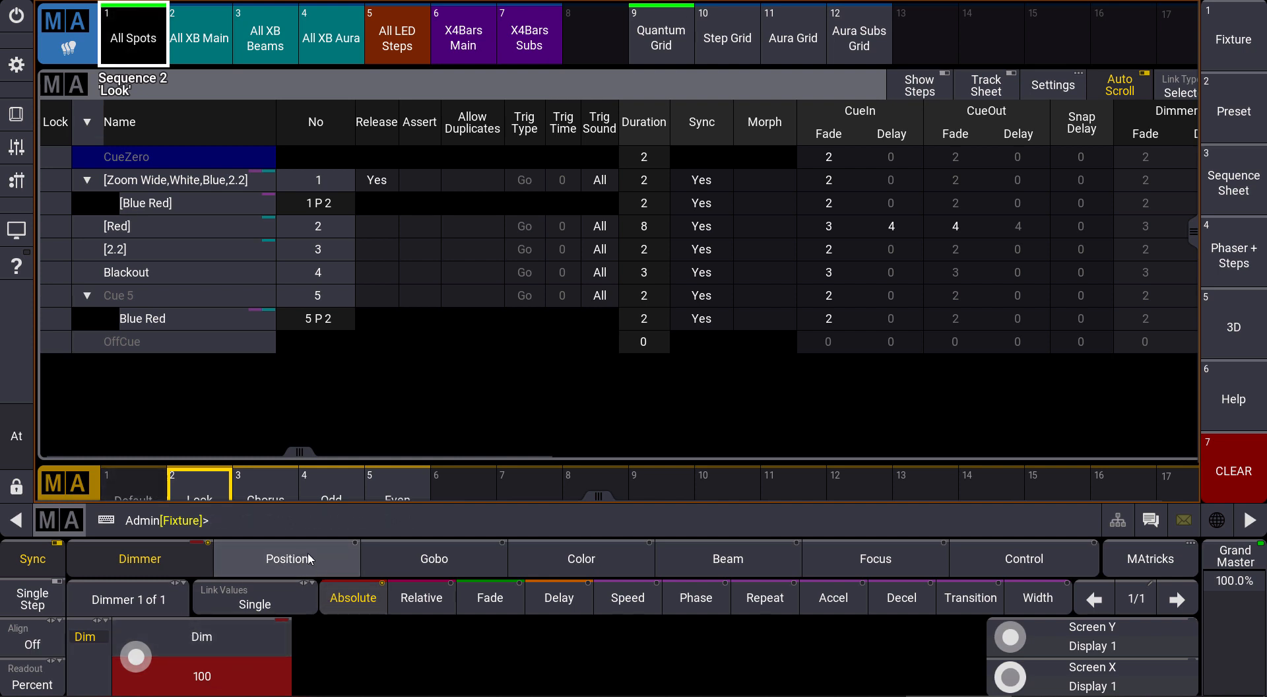
click(286, 557)
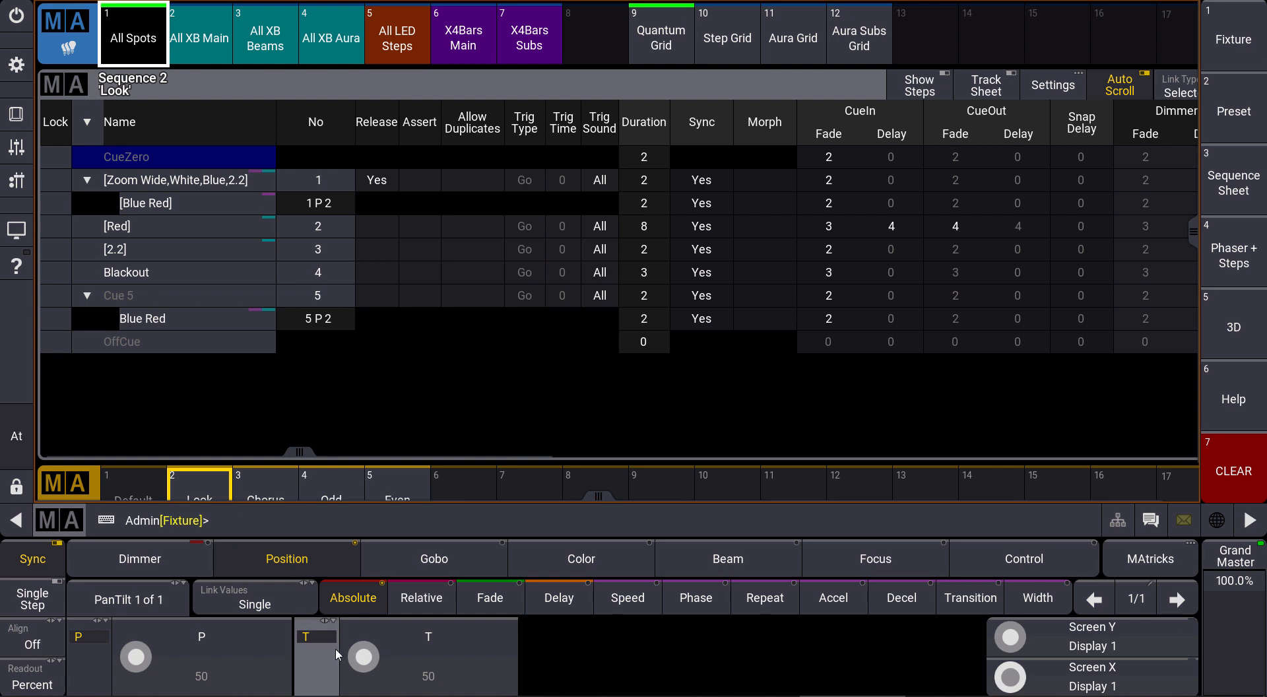
drag(364, 657, 364, 679)
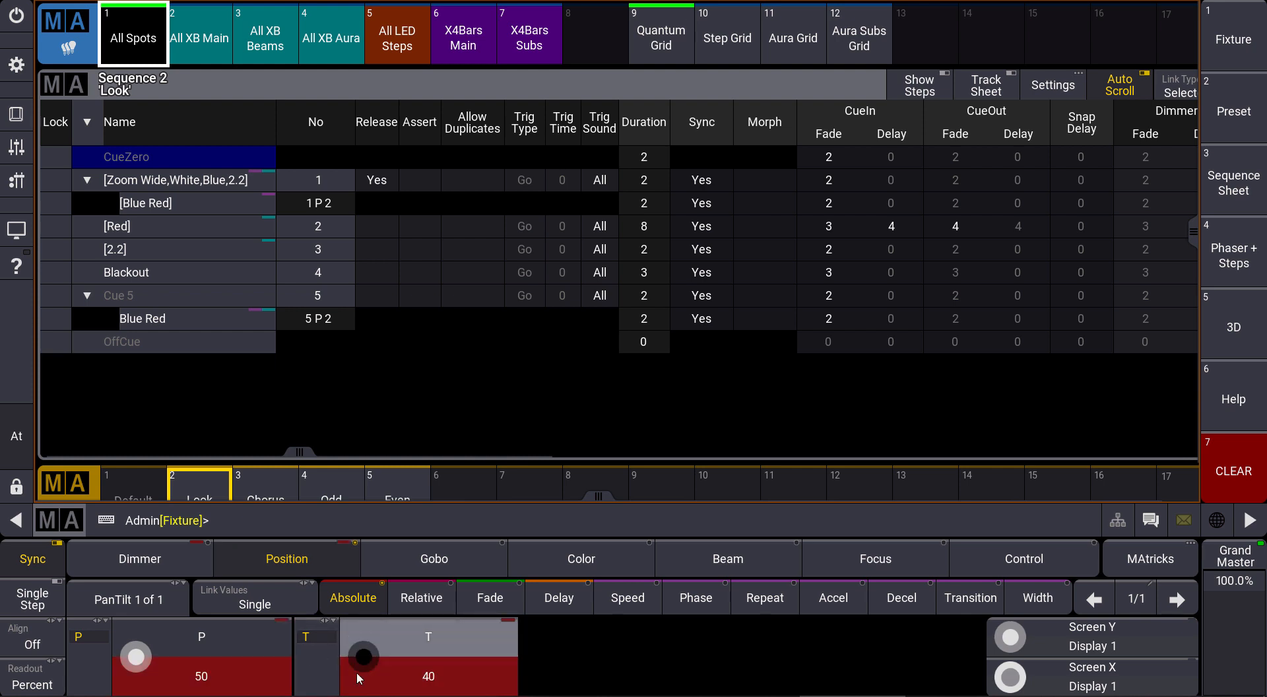
drag(364, 657, 356, 671)
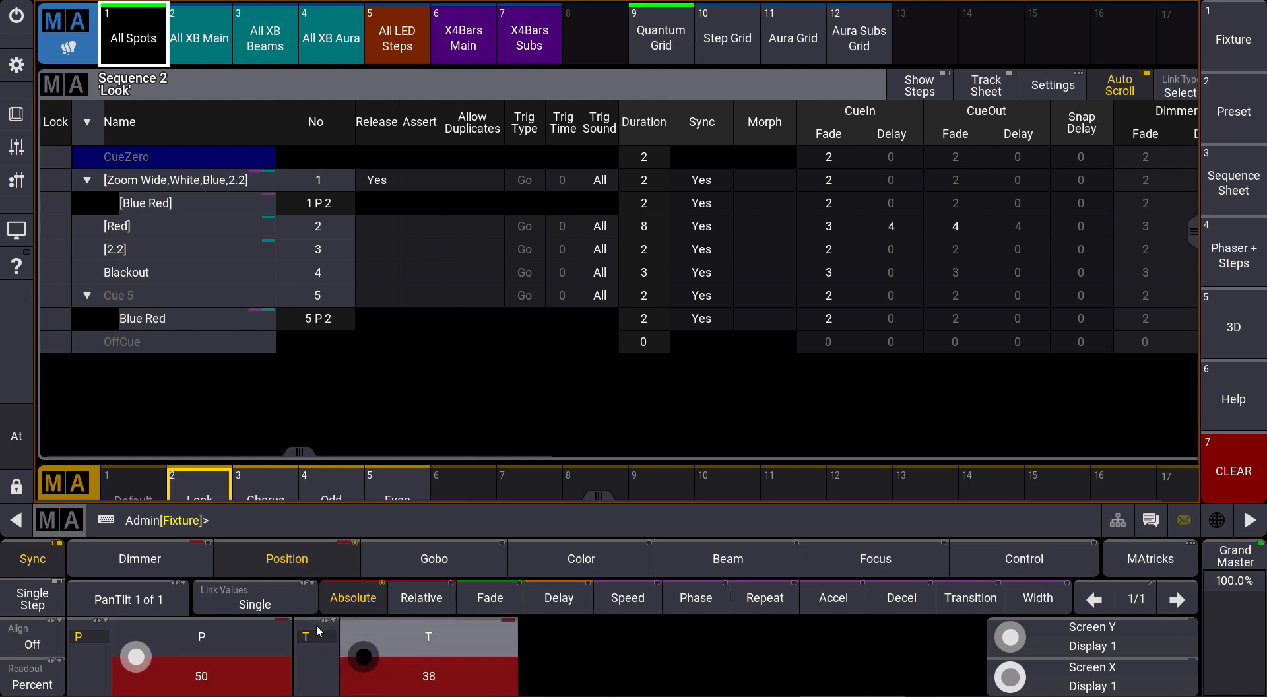
click(558, 597)
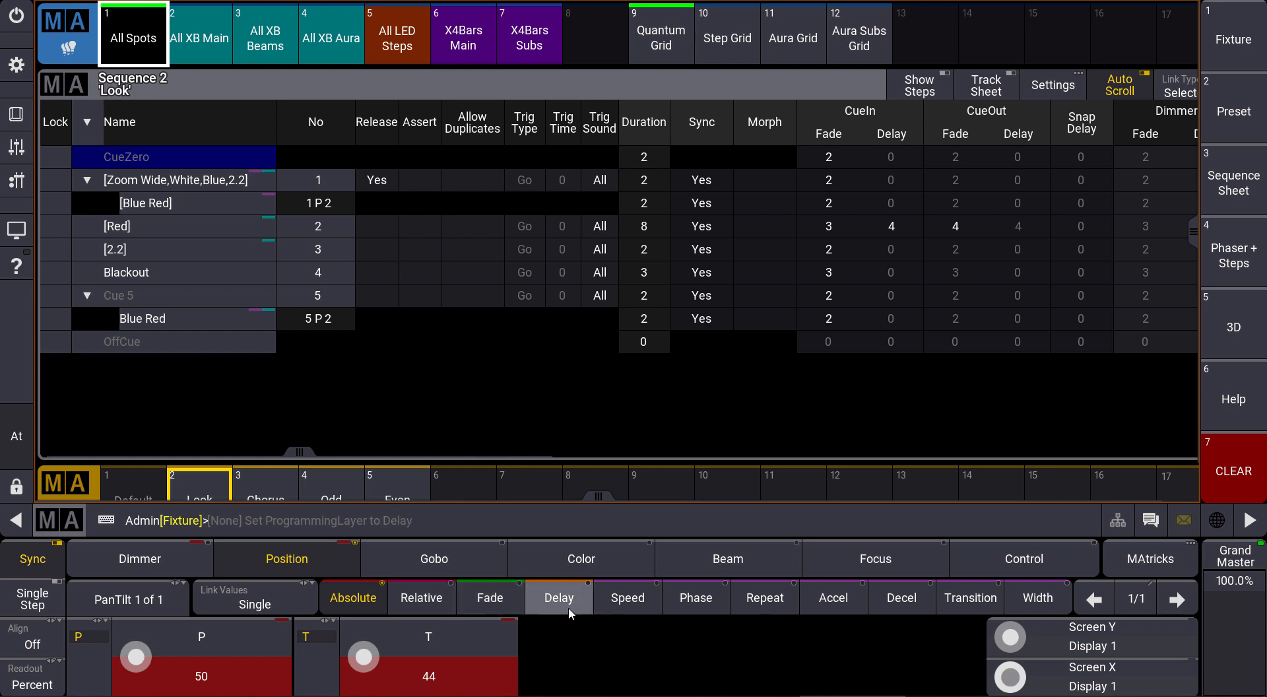
Open the Command Section keypad window from the left toolbar.
click(558, 598)
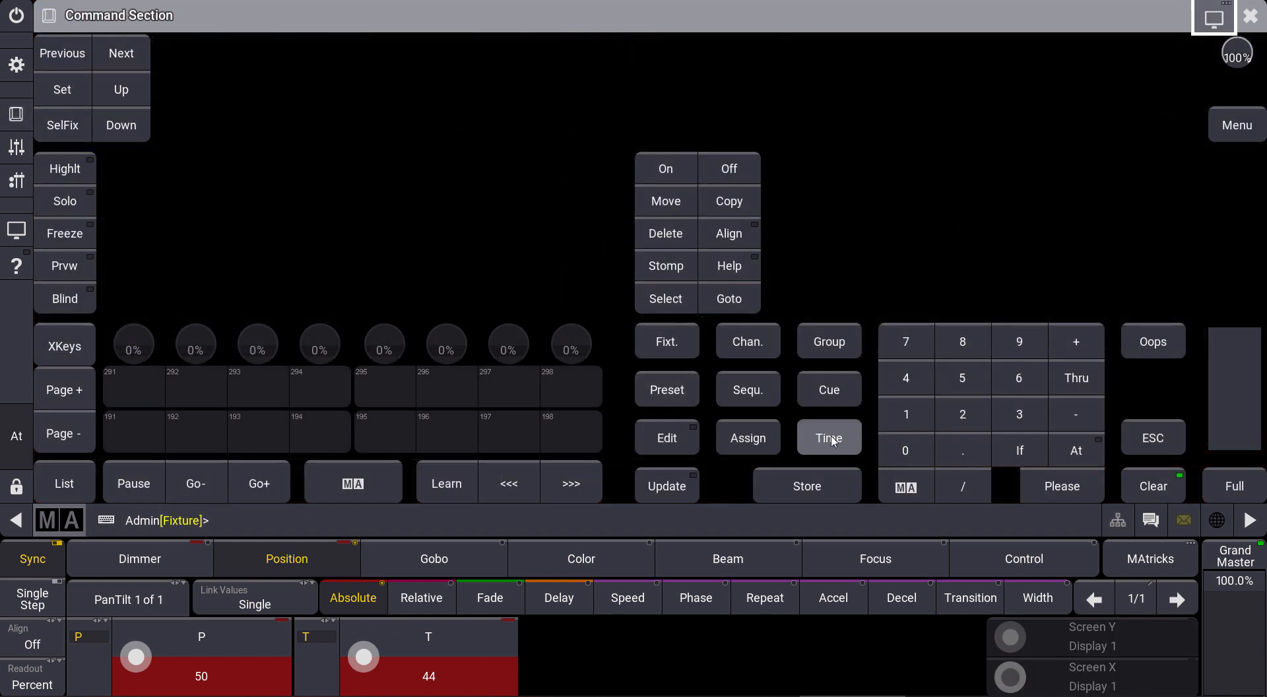
Start a CueFade time entry with Time, then clear it from the command line.
click(828, 438)
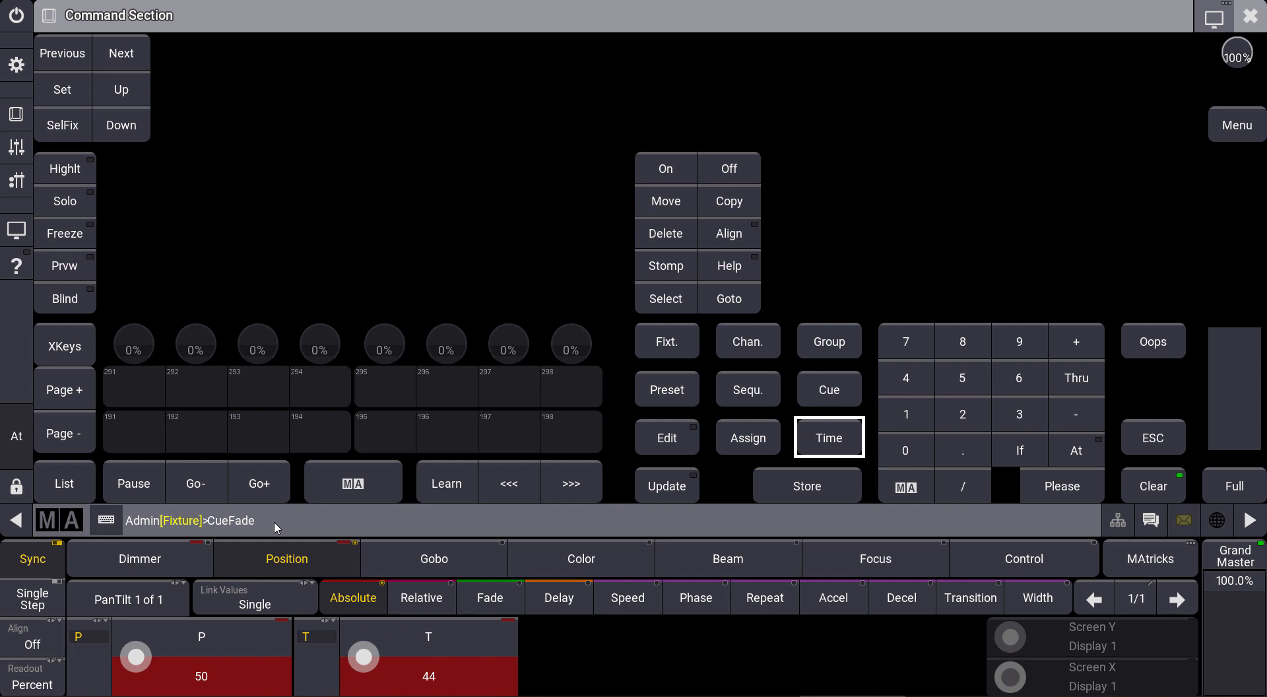
mouse_move(269, 527)
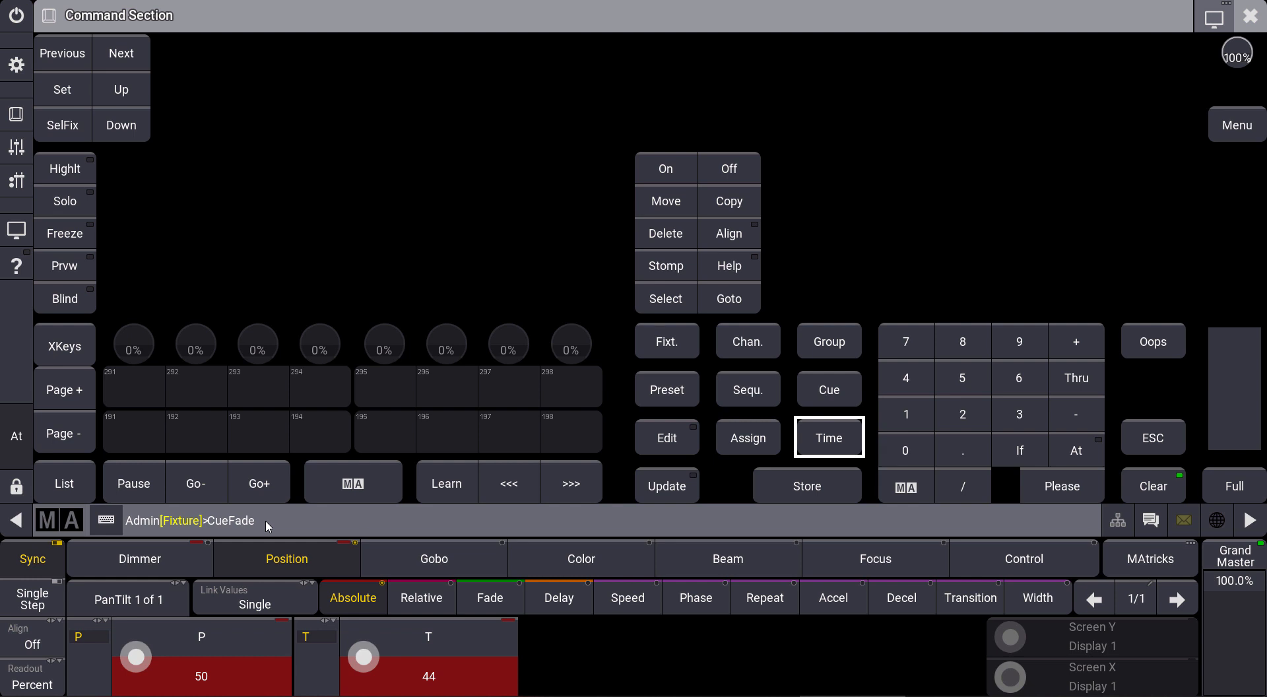
click(1152, 437)
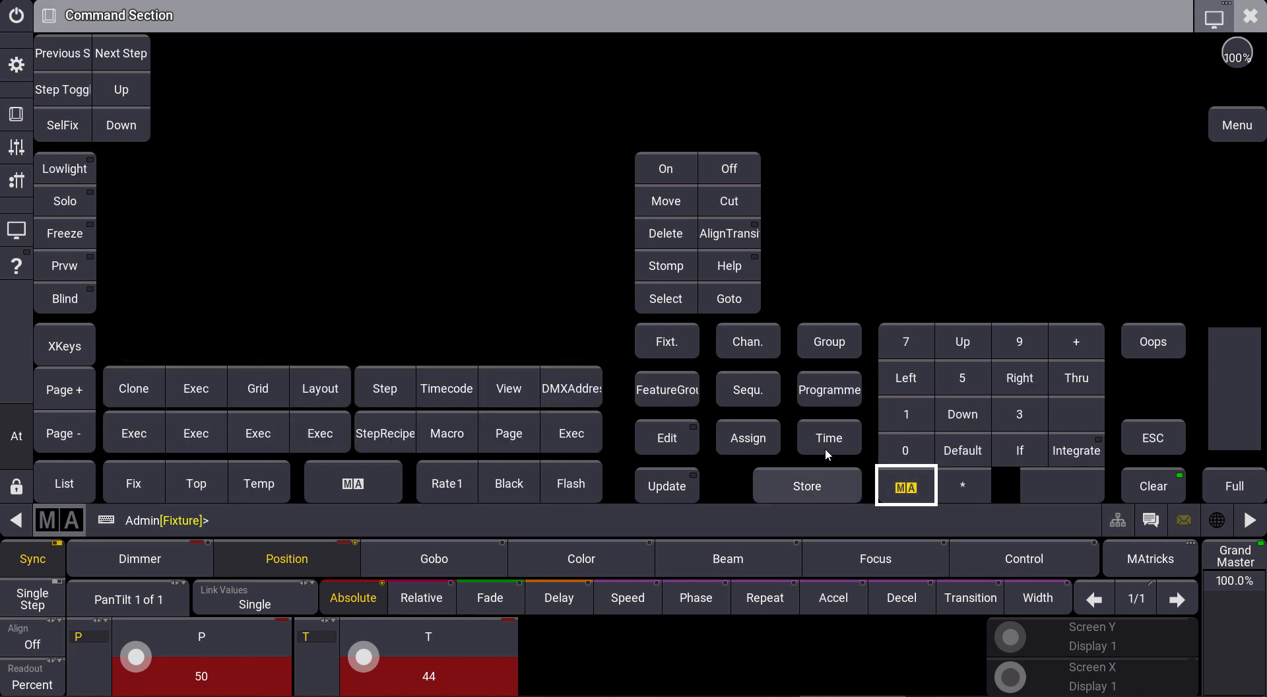
Cycle the programming layer to Fade with MA+Time, enter 3, and Store.
click(829, 437)
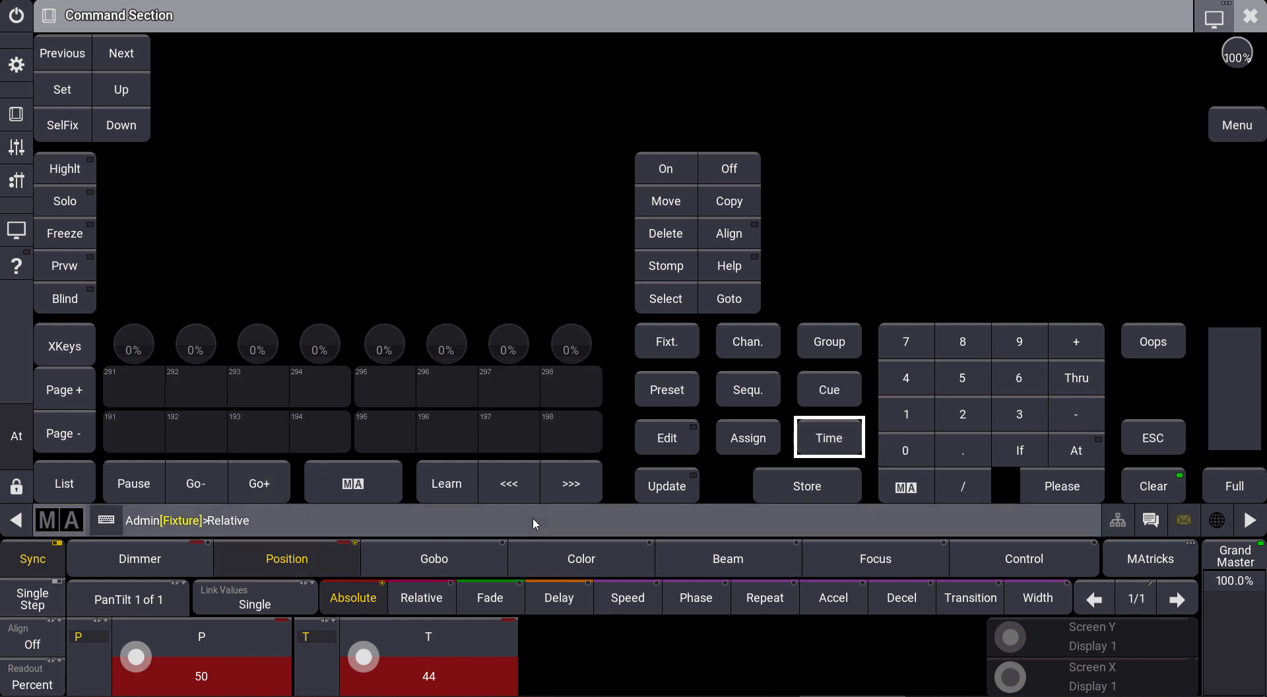
click(627, 597)
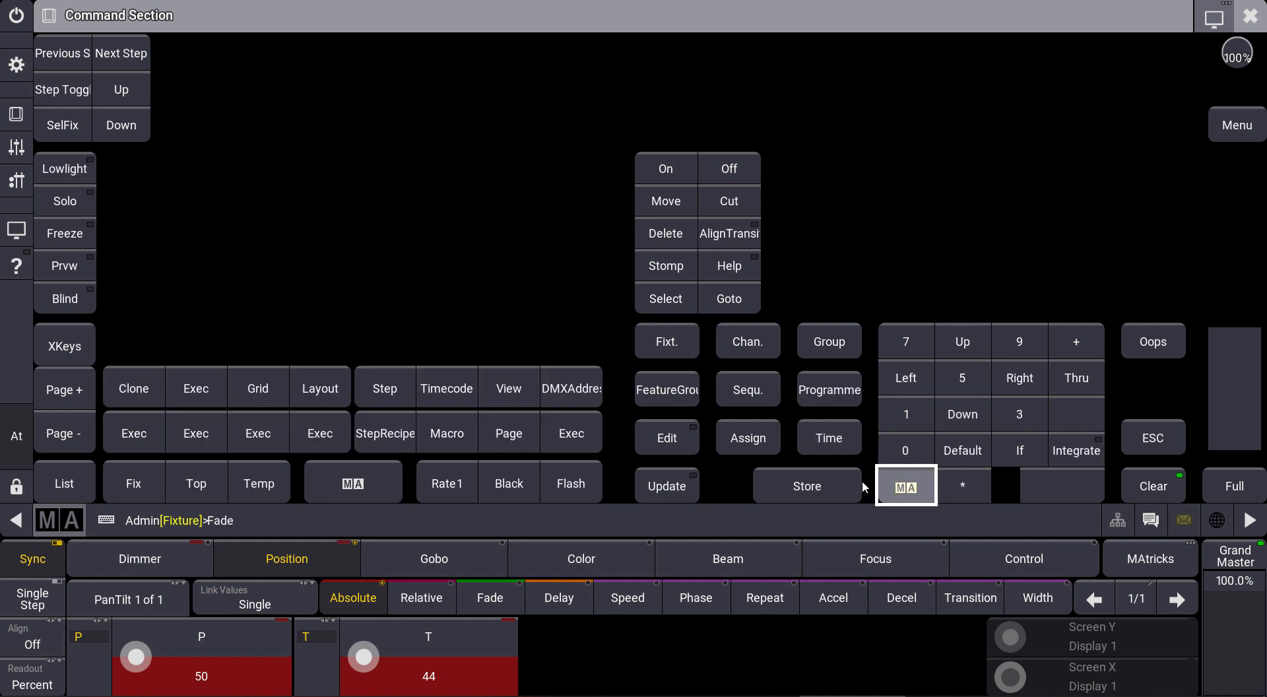
click(828, 437)
text( 3)
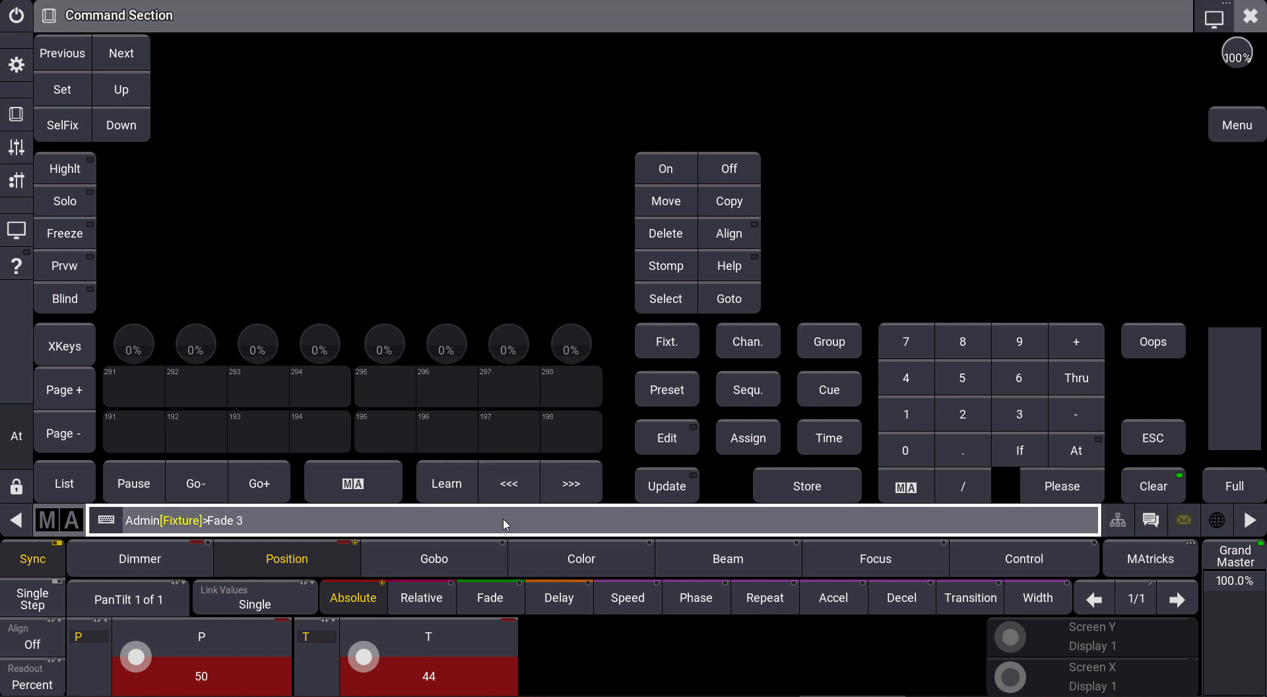
mouse_move(889, 462)
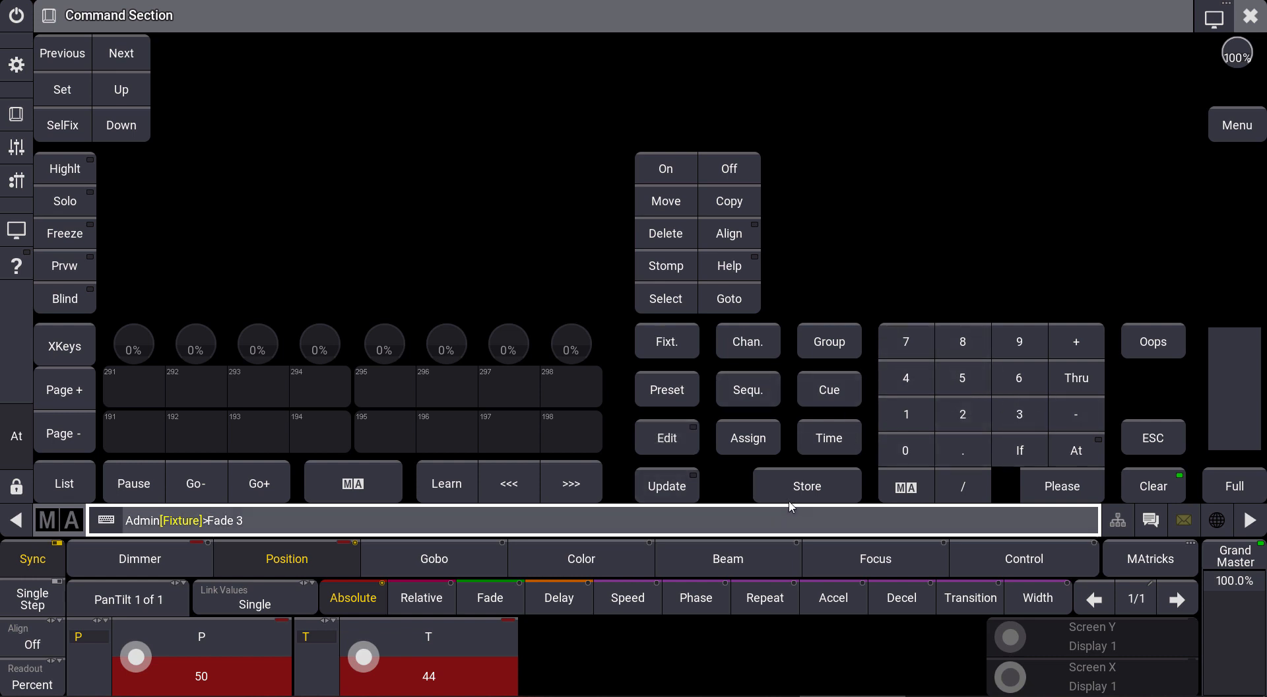
click(806, 486)
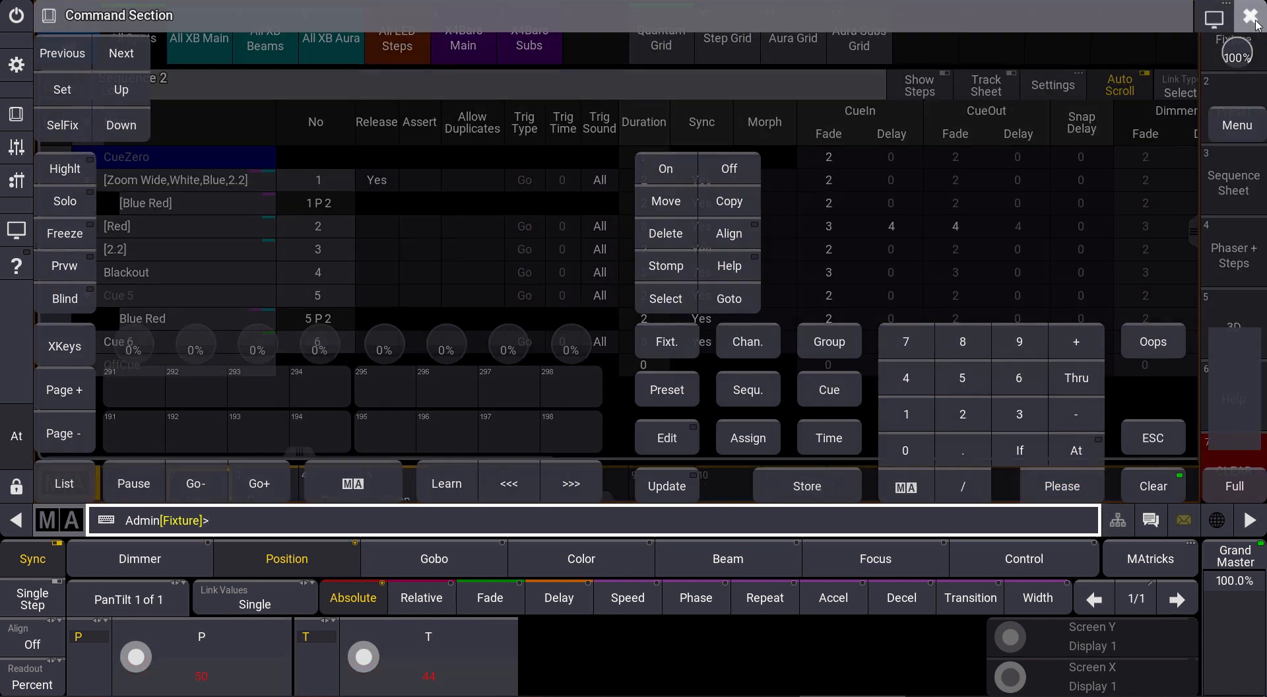
Close the Command Section window to reveal Sequence 2 'Look' up to Cue 6.
click(1255, 15)
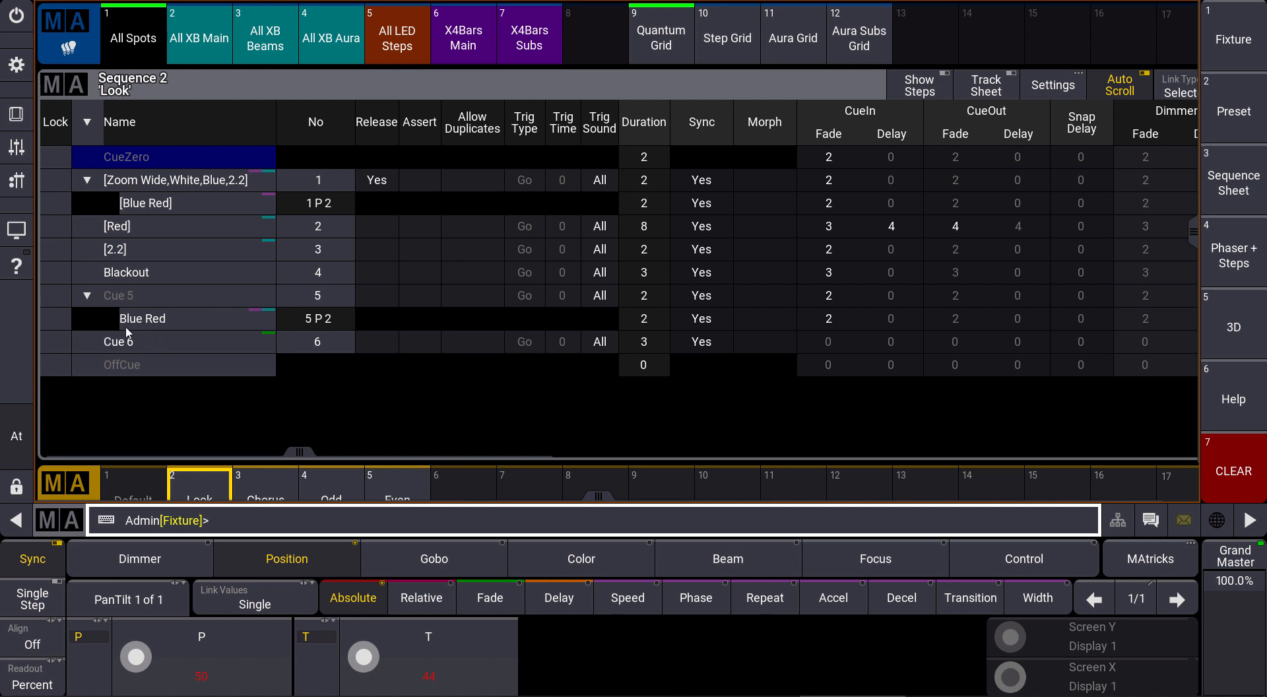
mouse_move(132, 347)
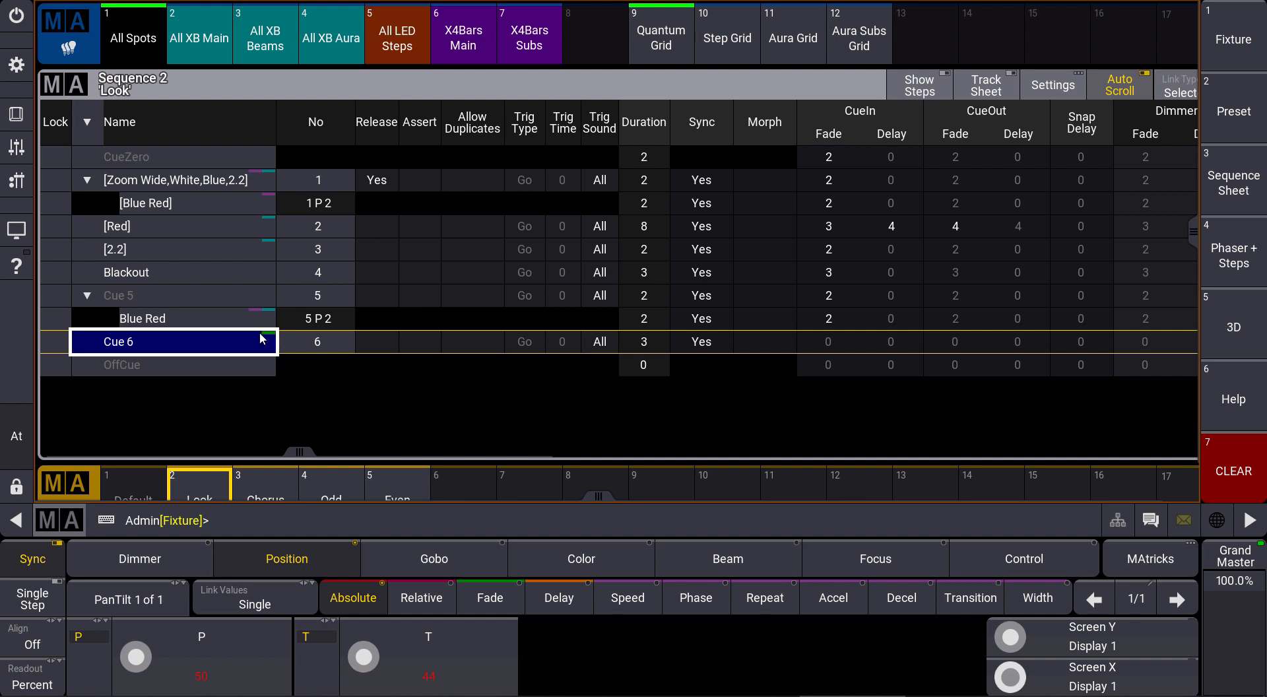
mouse_move(299, 397)
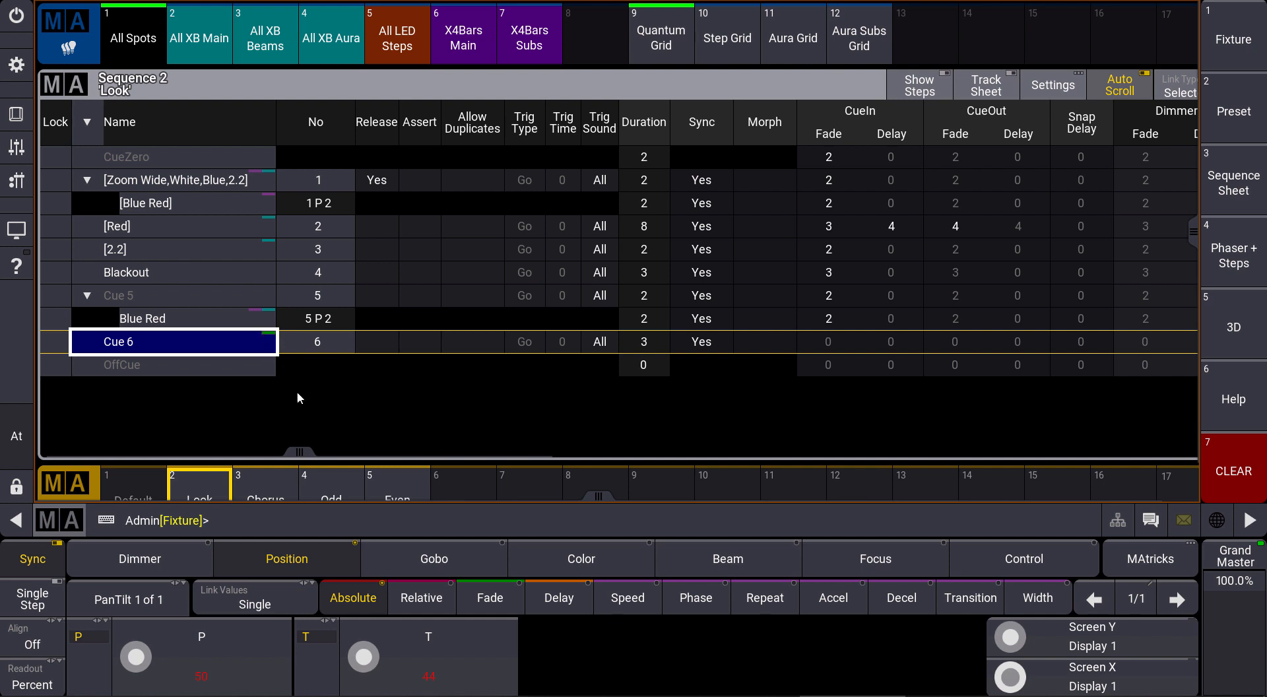
Switch the programming layer to Fade, showing pan and tilt at 3.00 s.
click(490, 597)
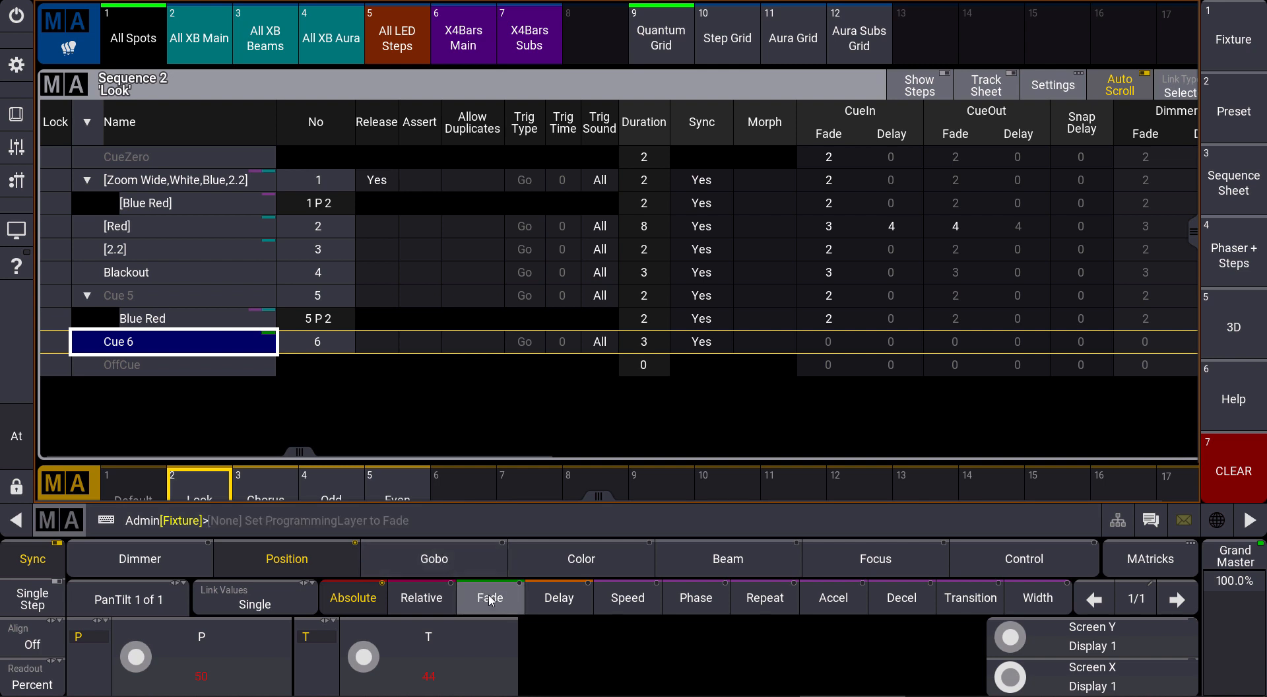
click(490, 597)
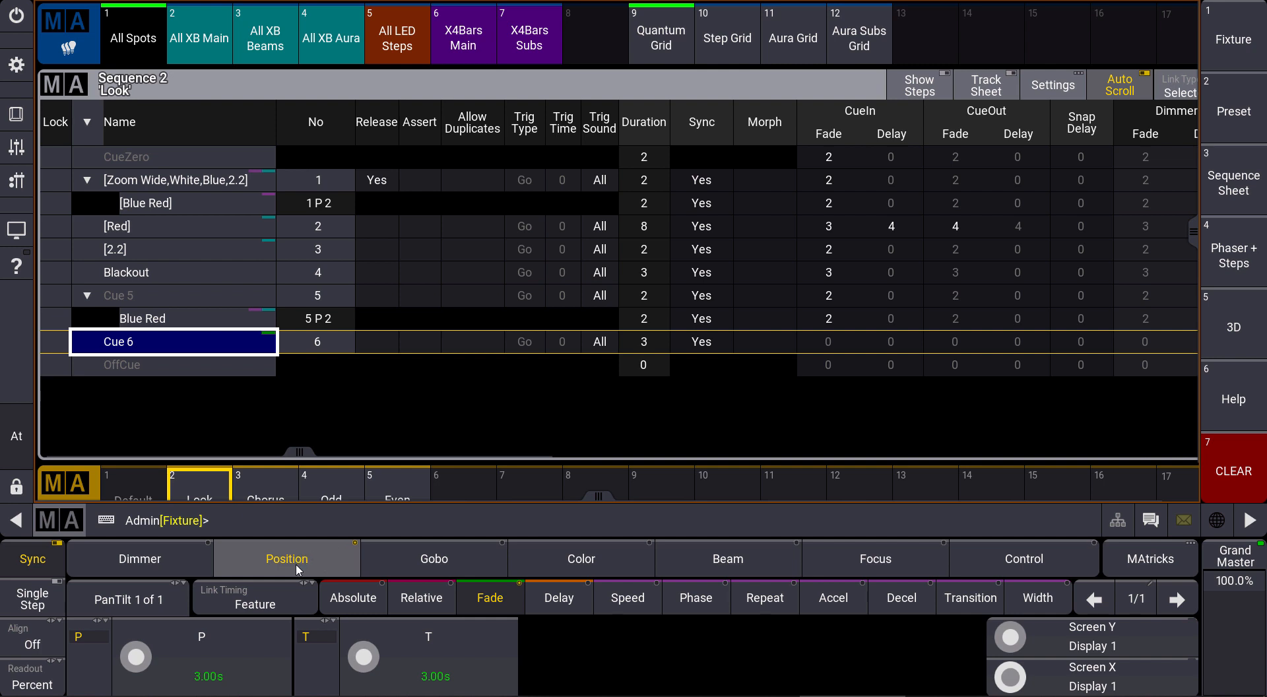
mouse_move(323, 569)
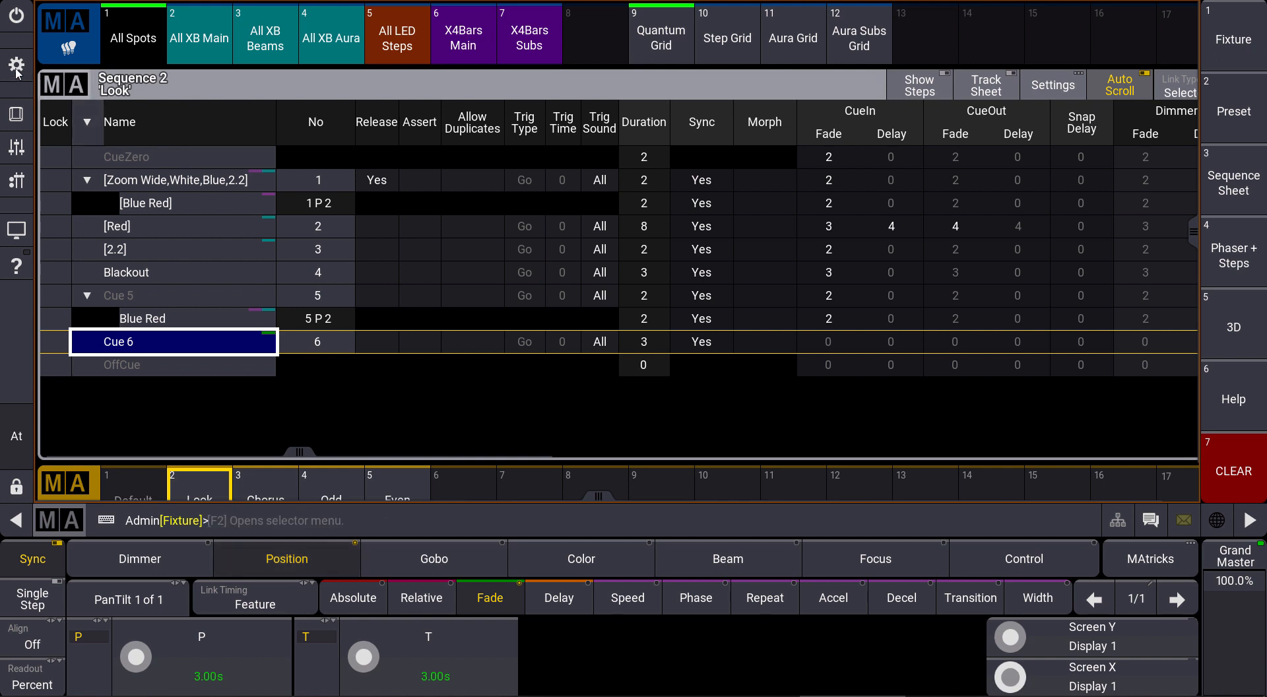
Go to Menu, Settings, User Configuration to list Guest, Admin, 3D and User 4.
click(15, 66)
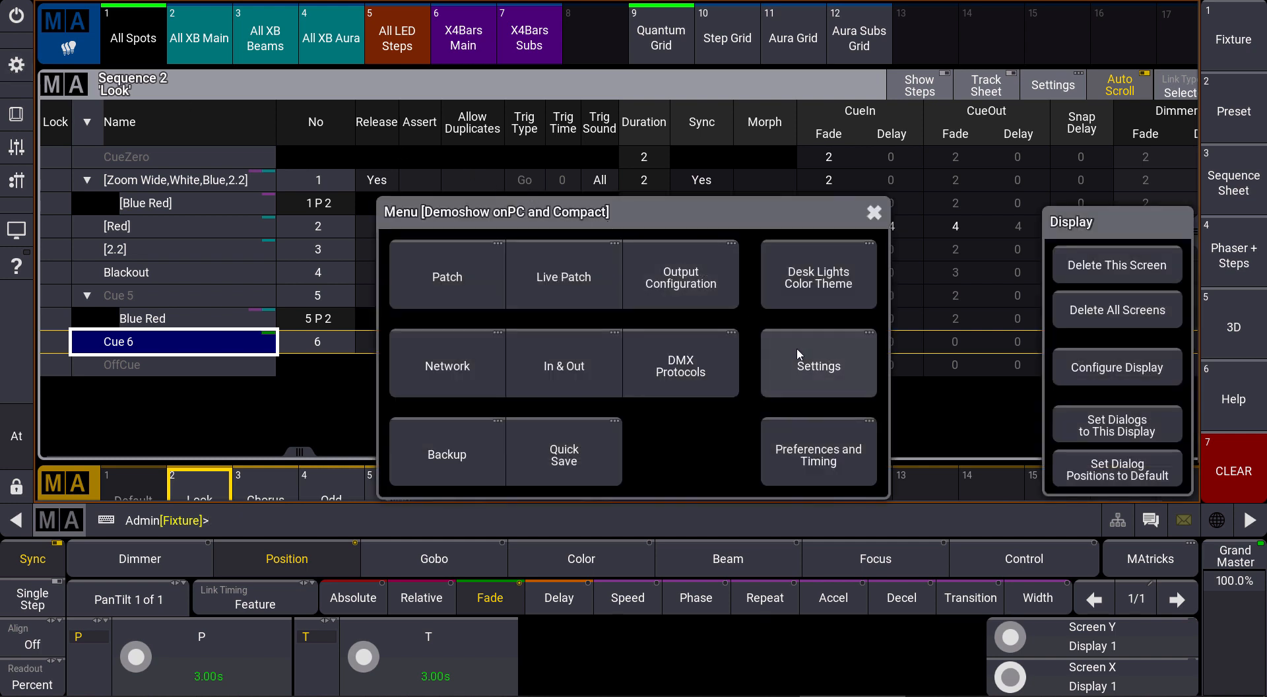
click(817, 366)
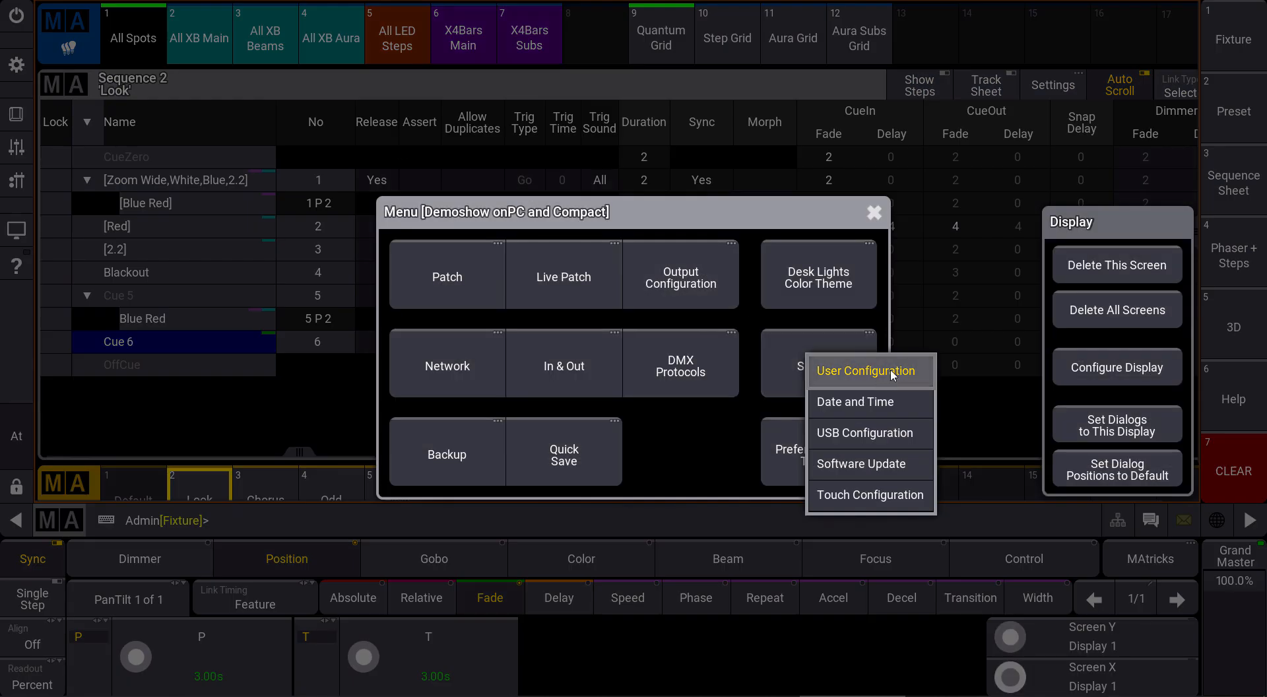
click(868, 370)
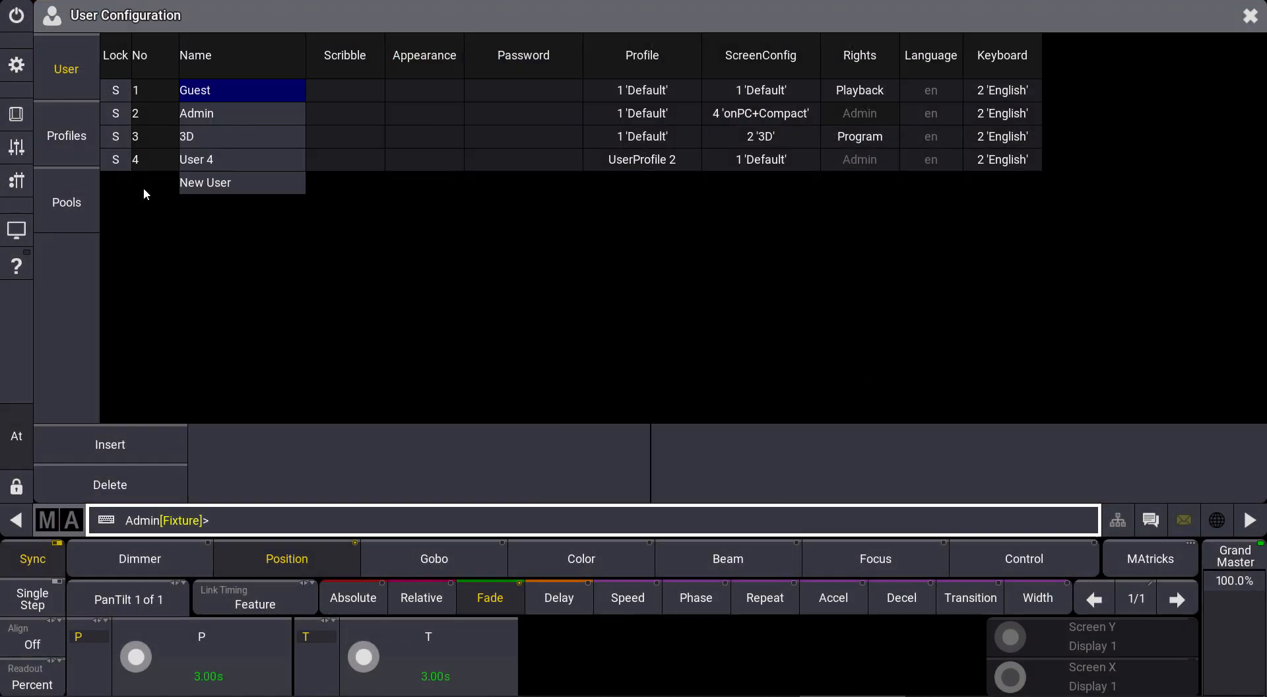
click(66, 136)
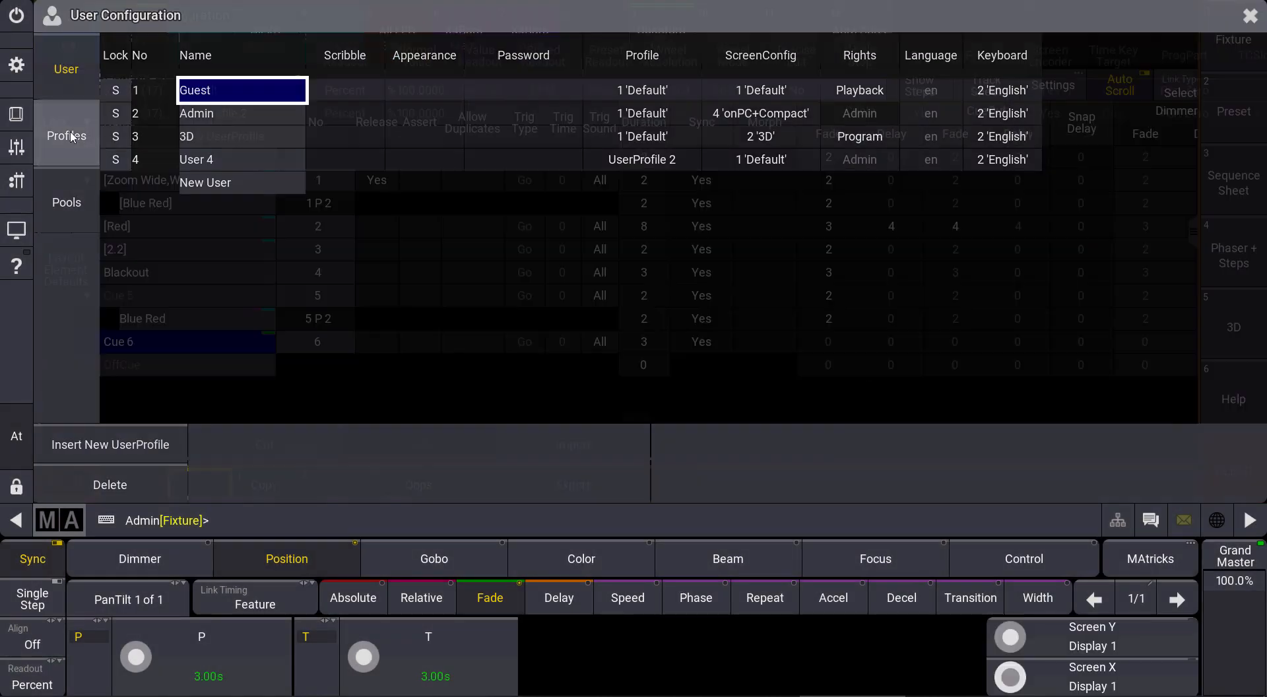
On the Profiles tab, set Default's Time Key Target to Fixture, then back to Cue.
click(66, 136)
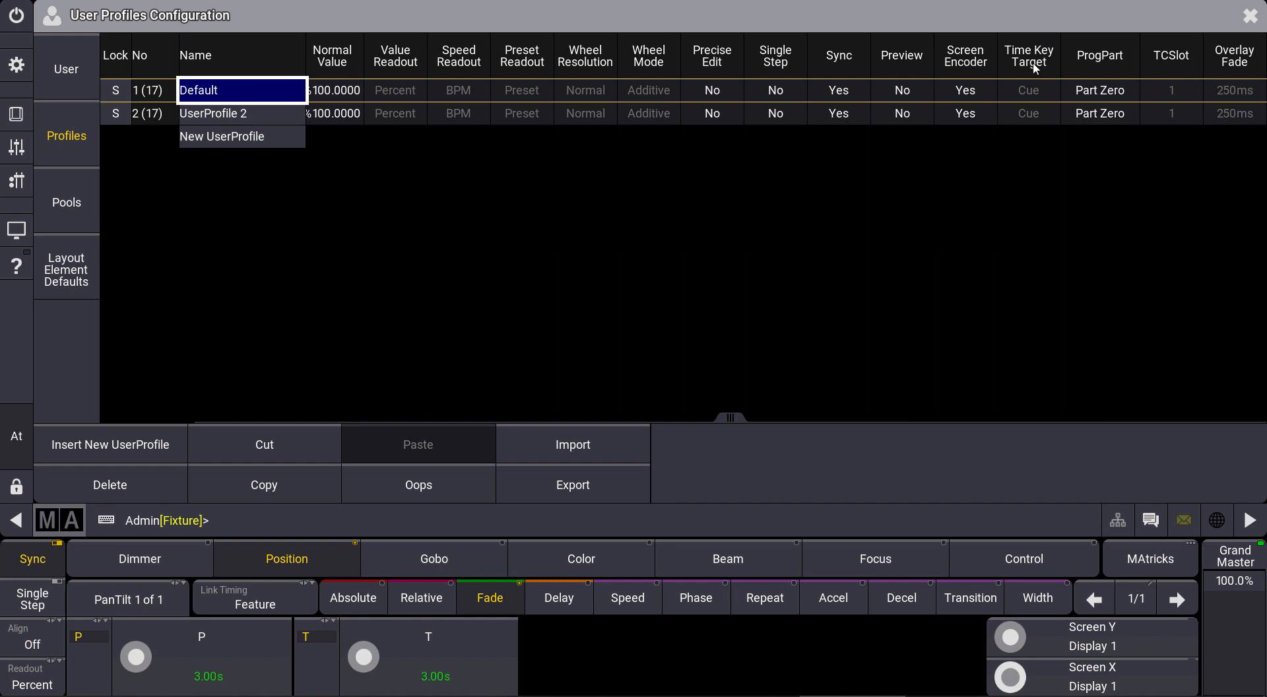
mouse_move(1032, 92)
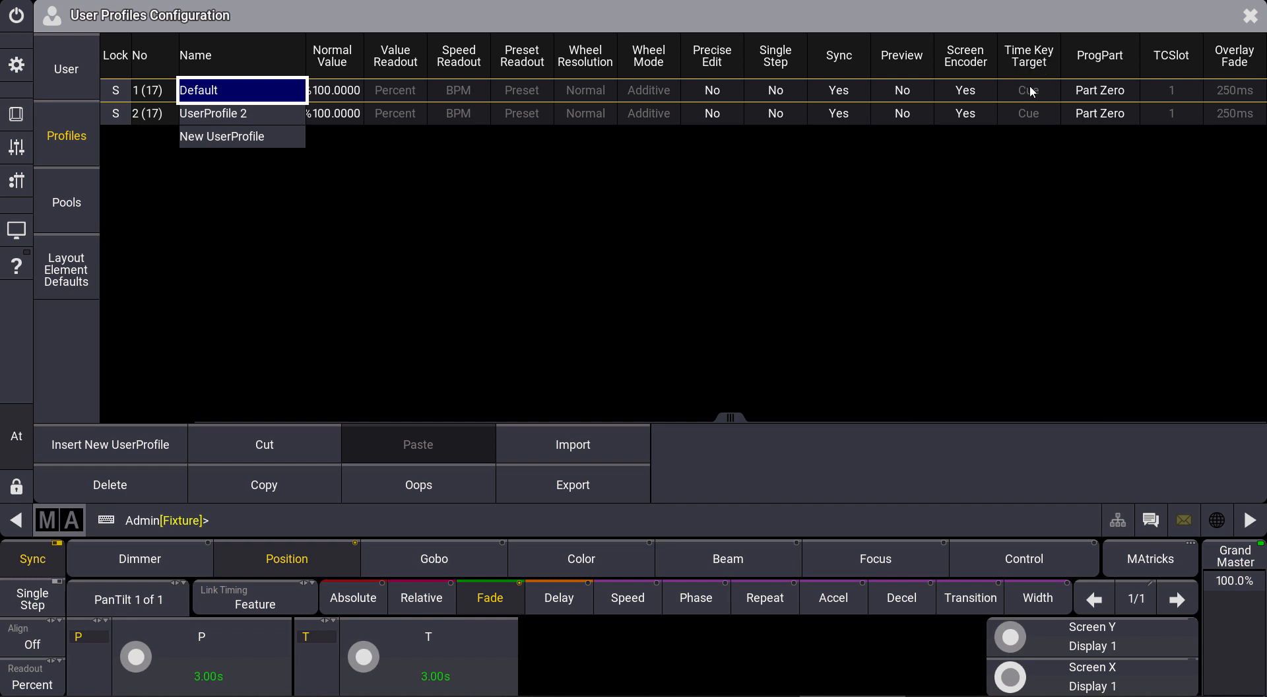
click(1028, 90)
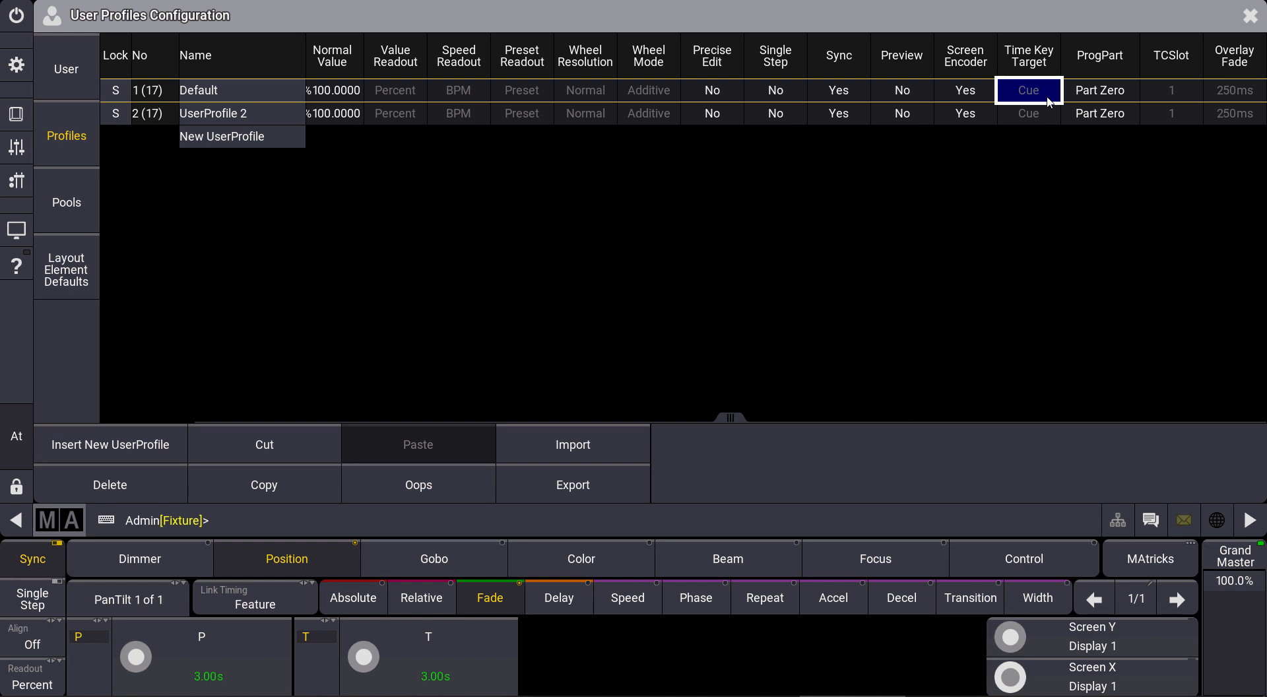
click(1028, 90)
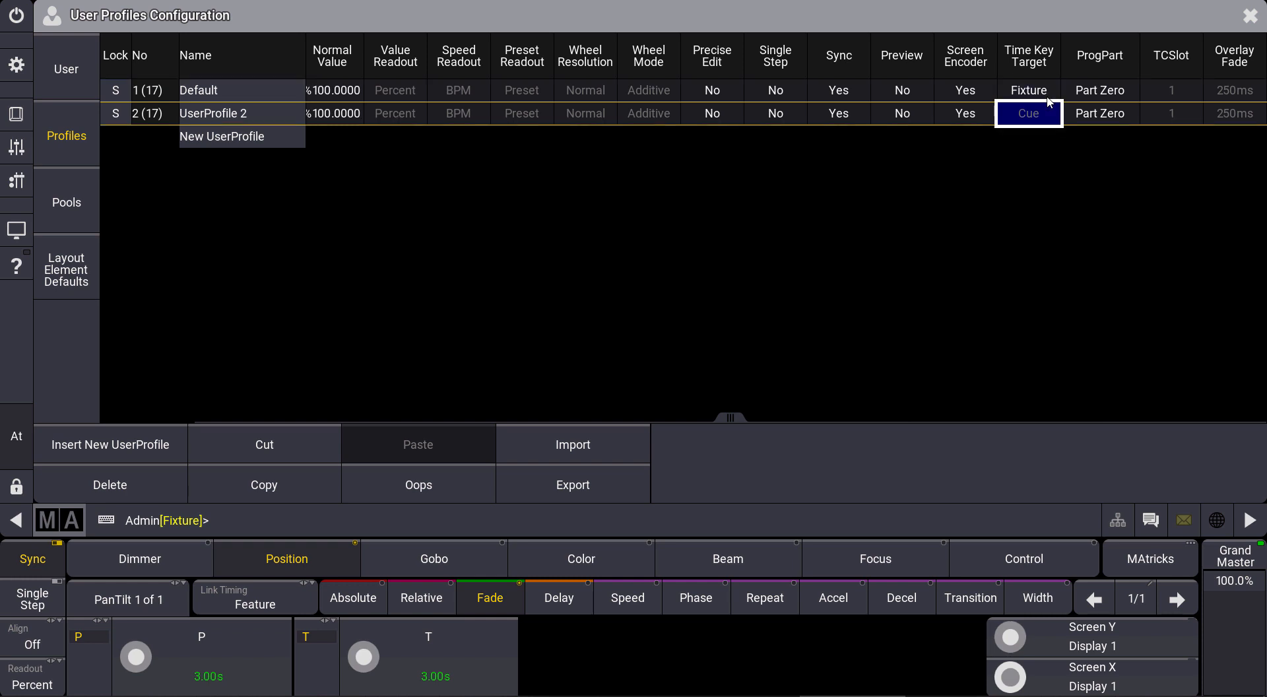
click(1028, 90)
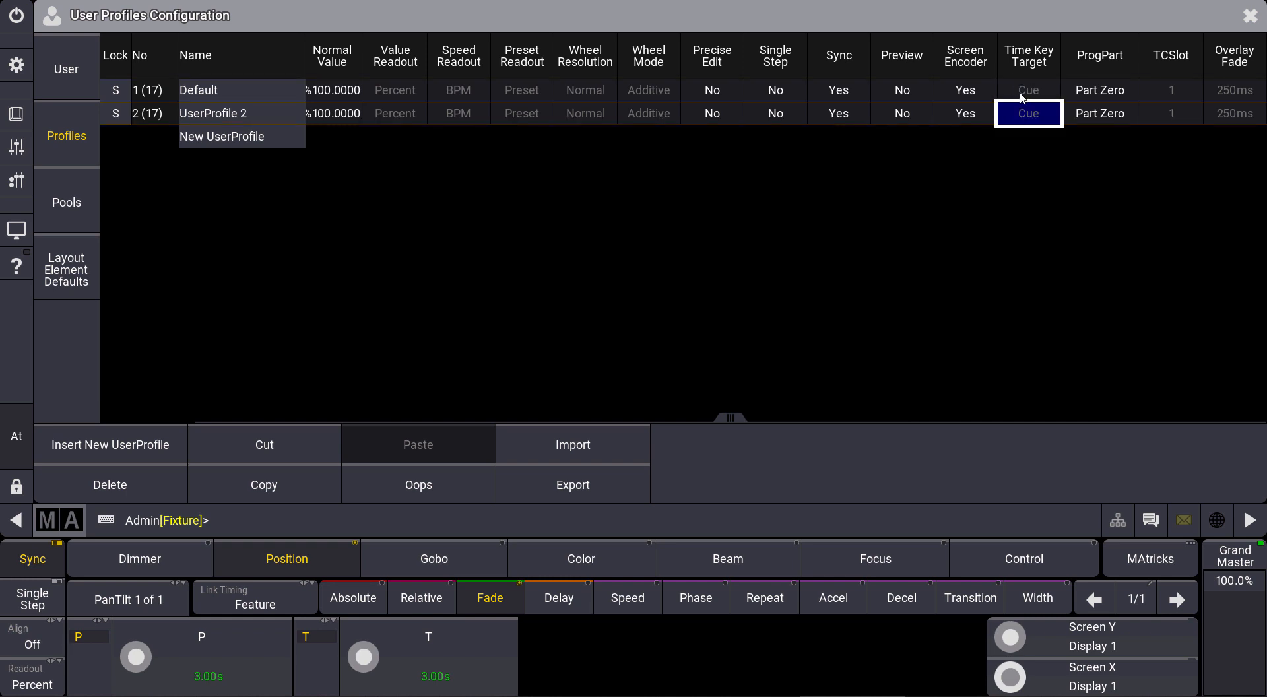
click(1028, 90)
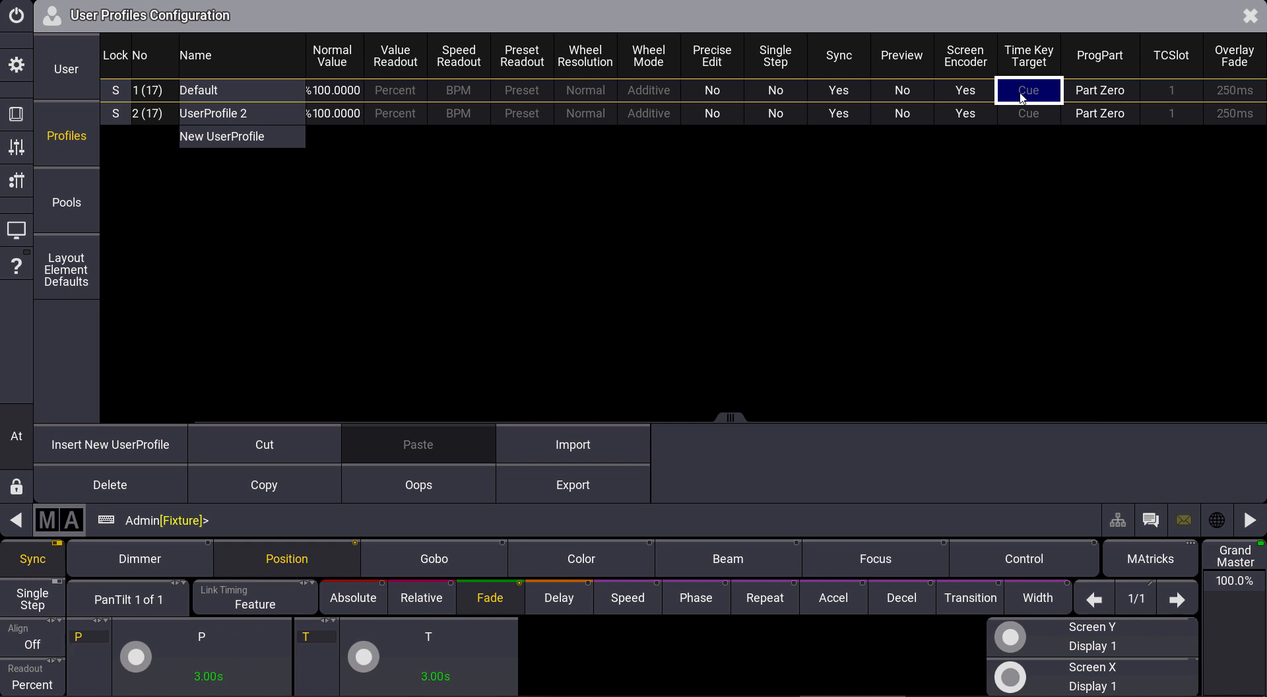